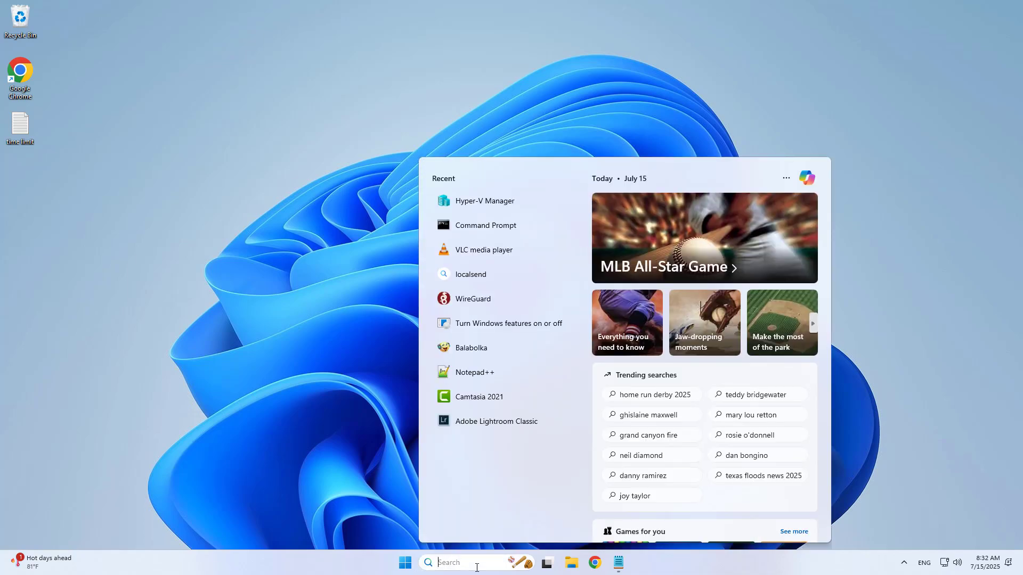
Search Windows for 'cmd' to bring up Command Prompt
{"action": "type", "text": "cmd"}
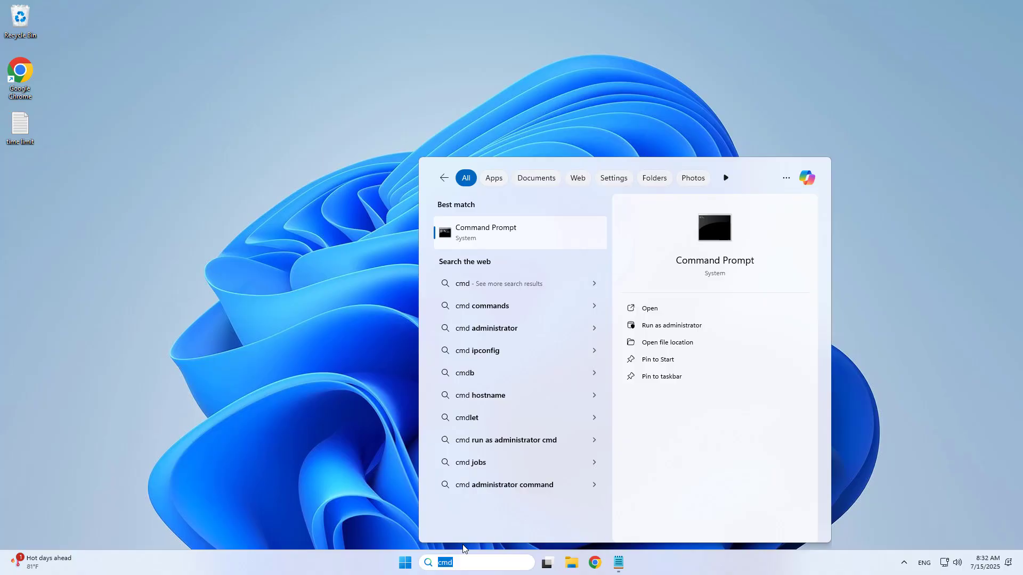
{"action": "mouse_move", "coordinate": [715, 232]}
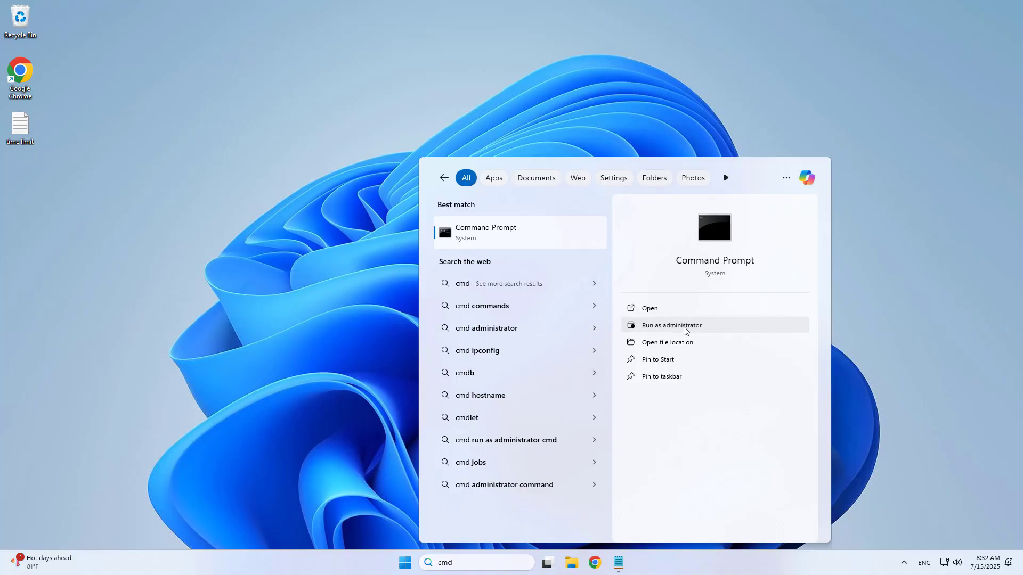
Launch Command Prompt as administrator and run 'net user' to list accounts
{"action": "left_click", "coordinate": [671, 325]}
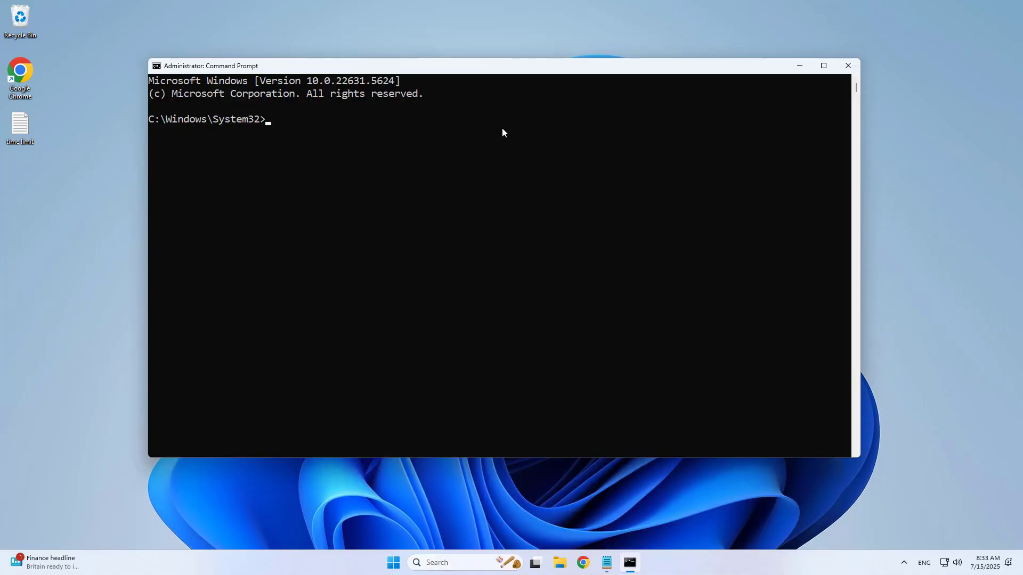
{"action": "type", "text": "net us"}
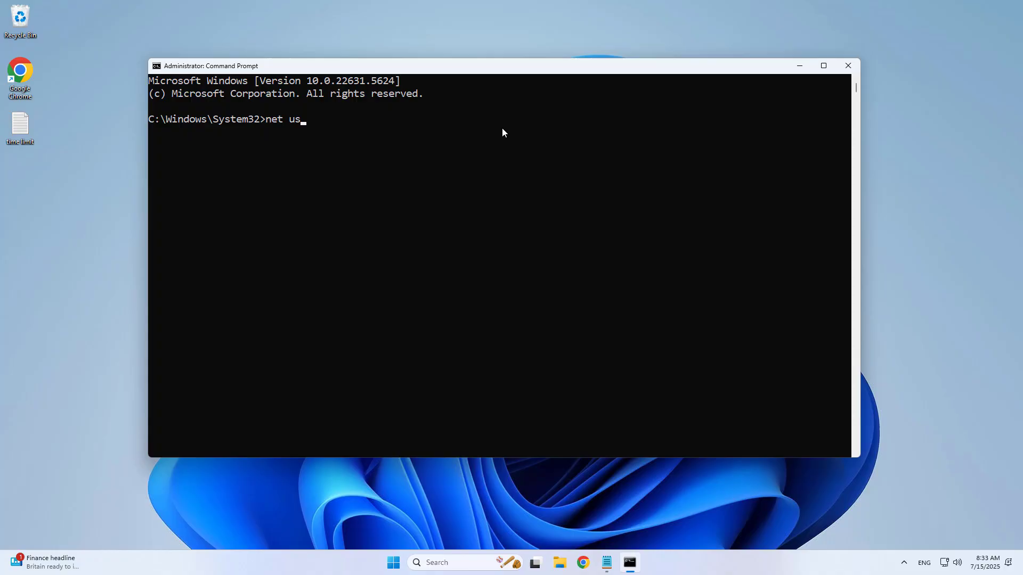
{"action": "type", "text": "er"}
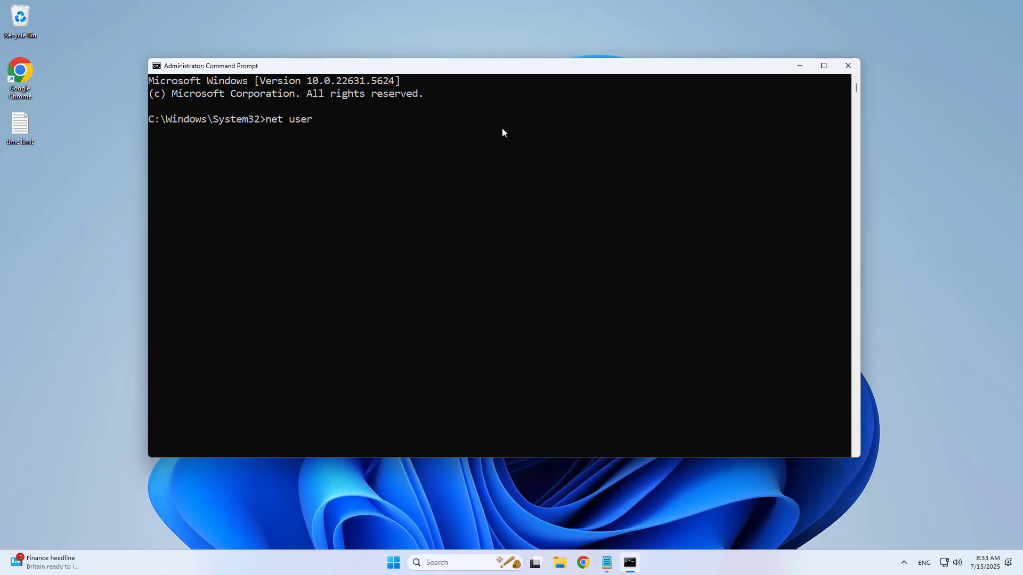
{"action": "key", "text": "Enter"}
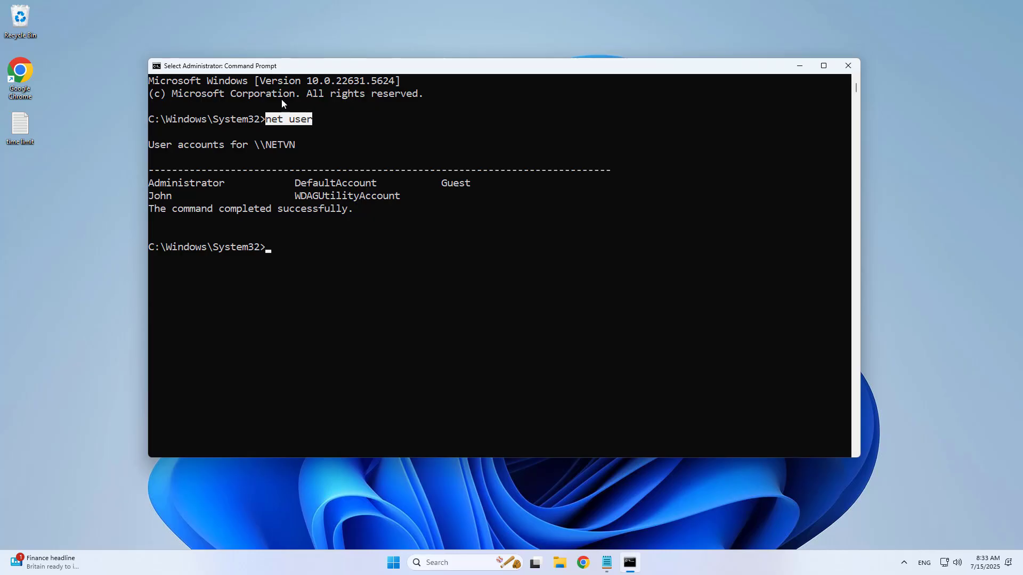
{"action": "mouse_move", "coordinate": [173, 201]}
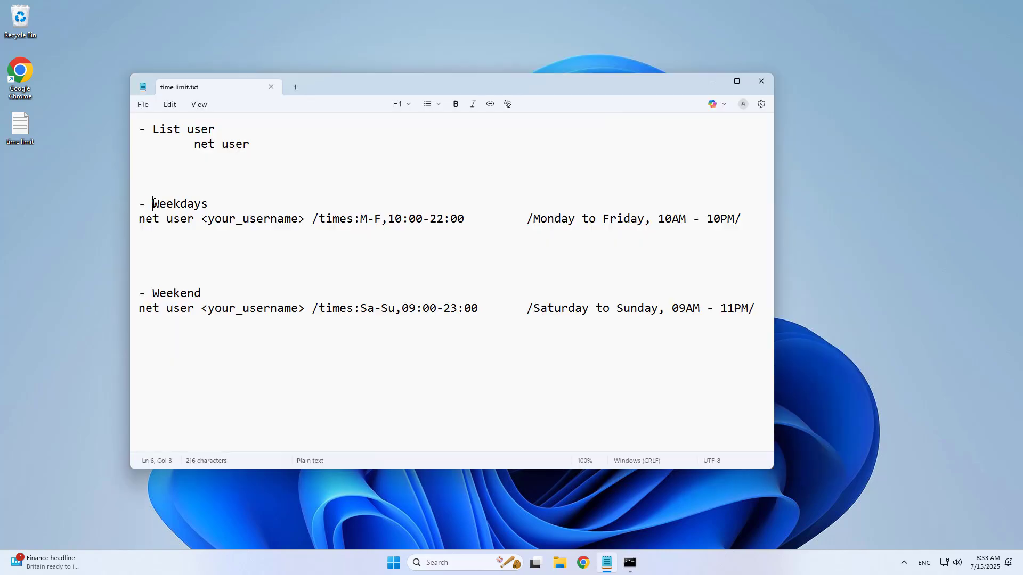
Copy the 'net user /times:M-F,10:00-22:00' line from time limit.txt
{"action": "double_click", "coordinate": [180, 203]}
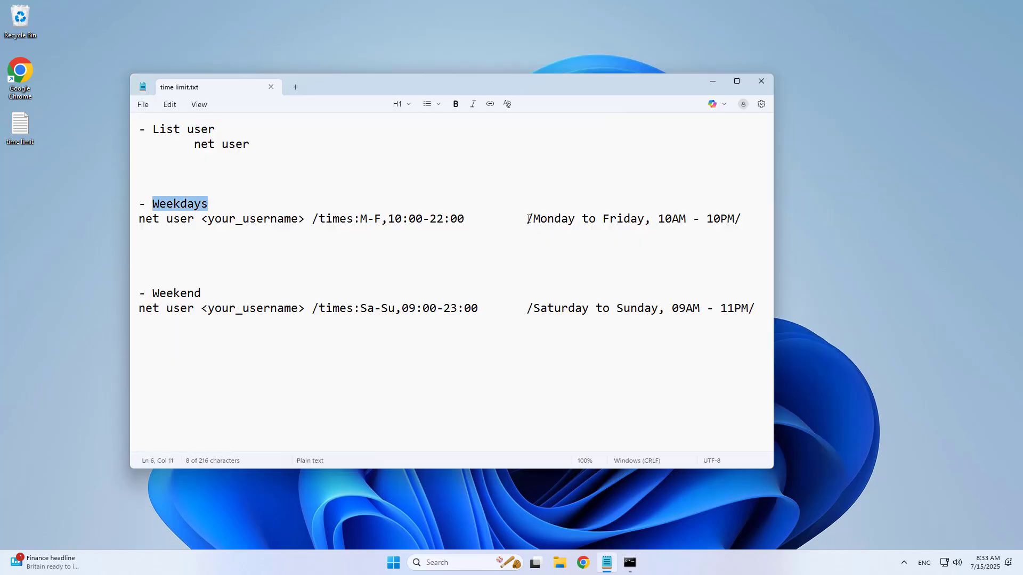
{"action": "left_click_drag", "start_coordinate": [527, 219], "coordinate": [742, 219]}
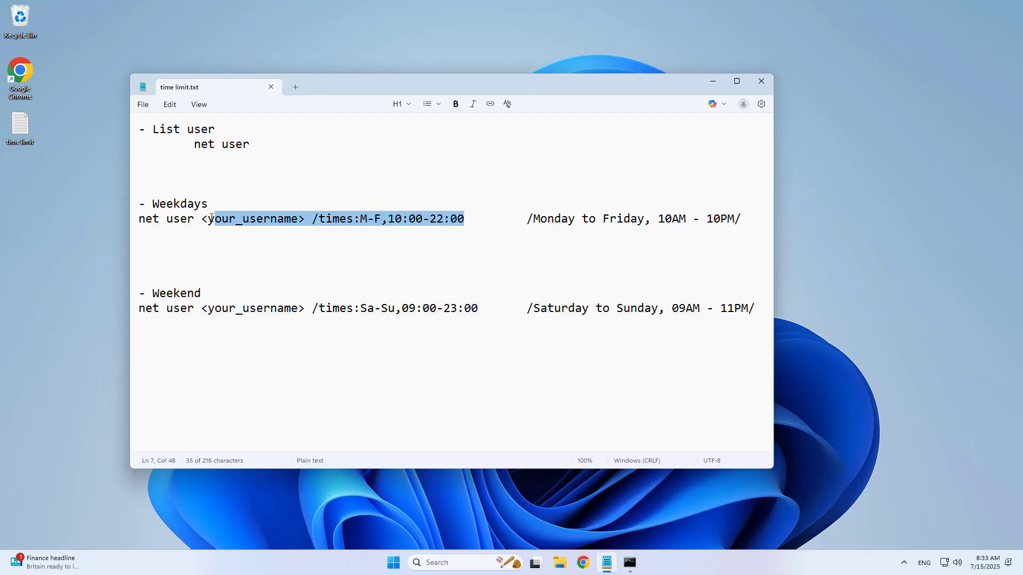
{"action": "left_click", "coordinate": [629, 563]}
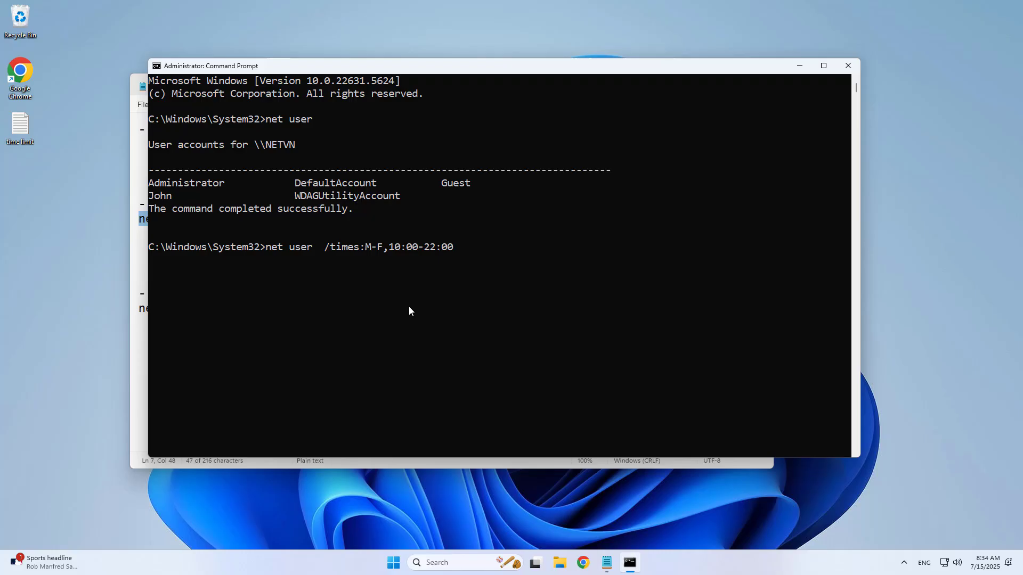
Insert 'John' as the account name in the pasted weekday command
{"action": "type", "text": "John"}
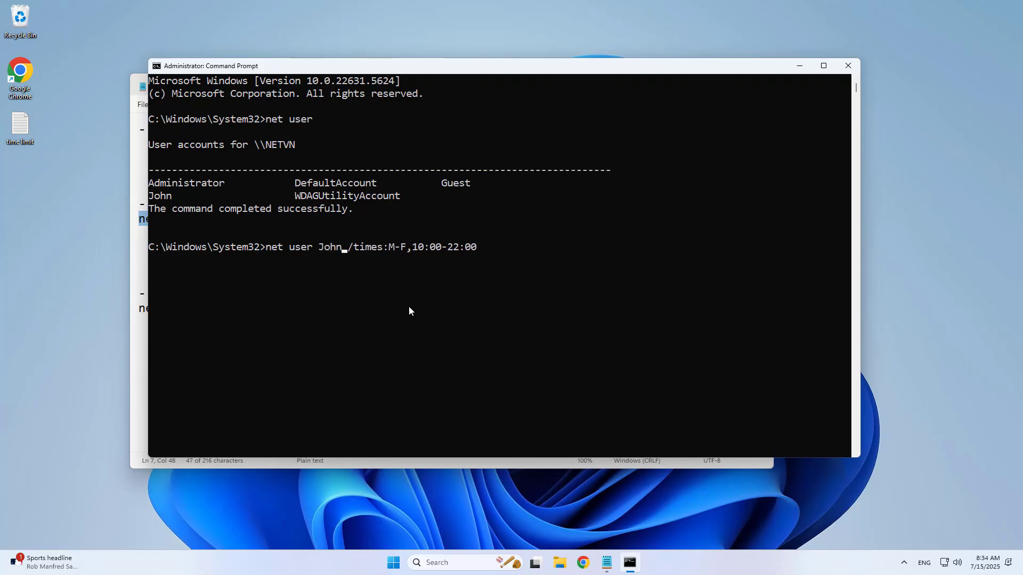
{"action": "mouse_move", "coordinate": [337, 247]}
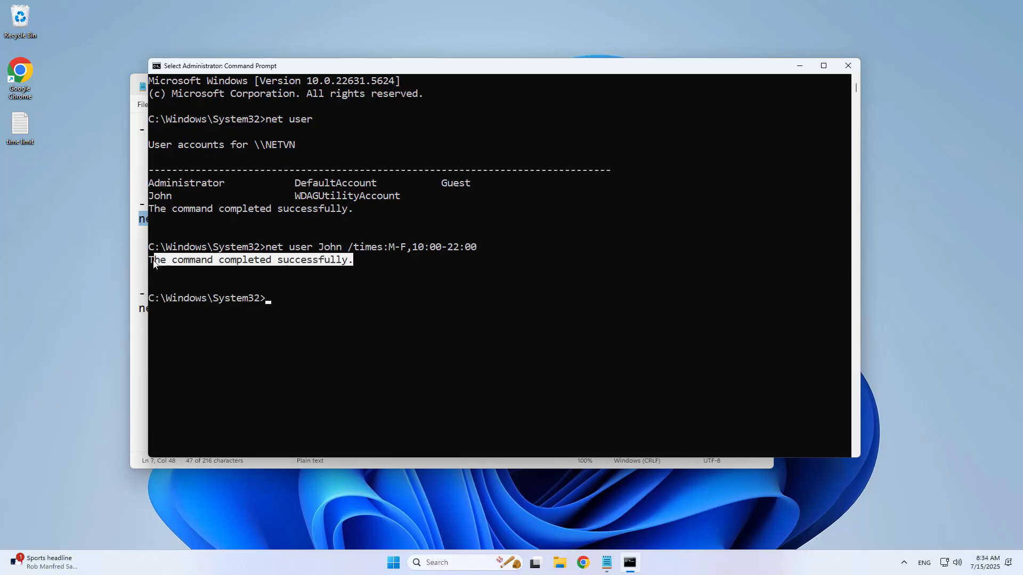
{"action": "mouse_move", "coordinate": [292, 299]}
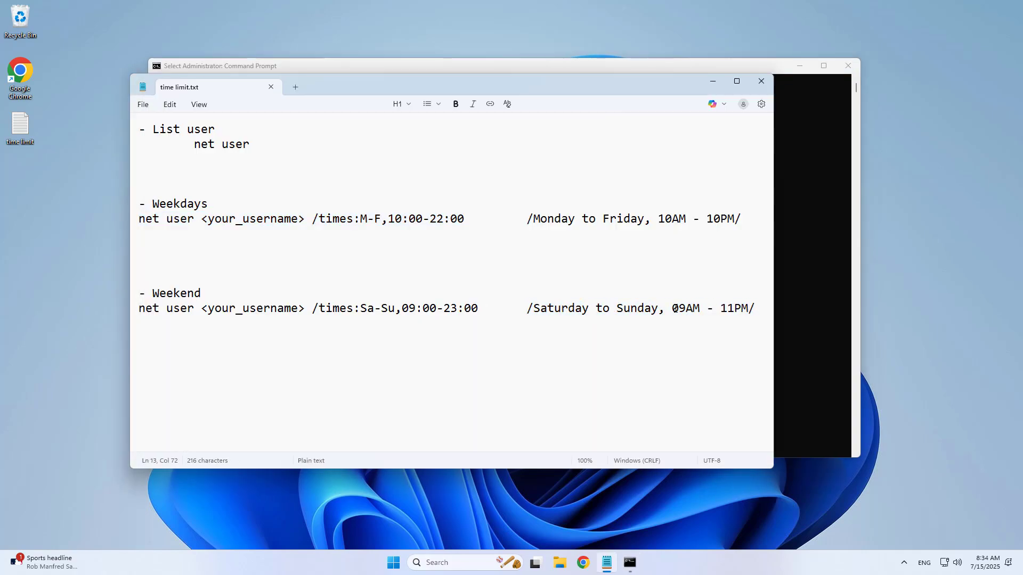
Select the weekend 'Sa-Su,09:00-23:00' logon-hours command in Notepad
{"action": "left_click_drag", "start_coordinate": [671, 308], "coordinate": [750, 307]}
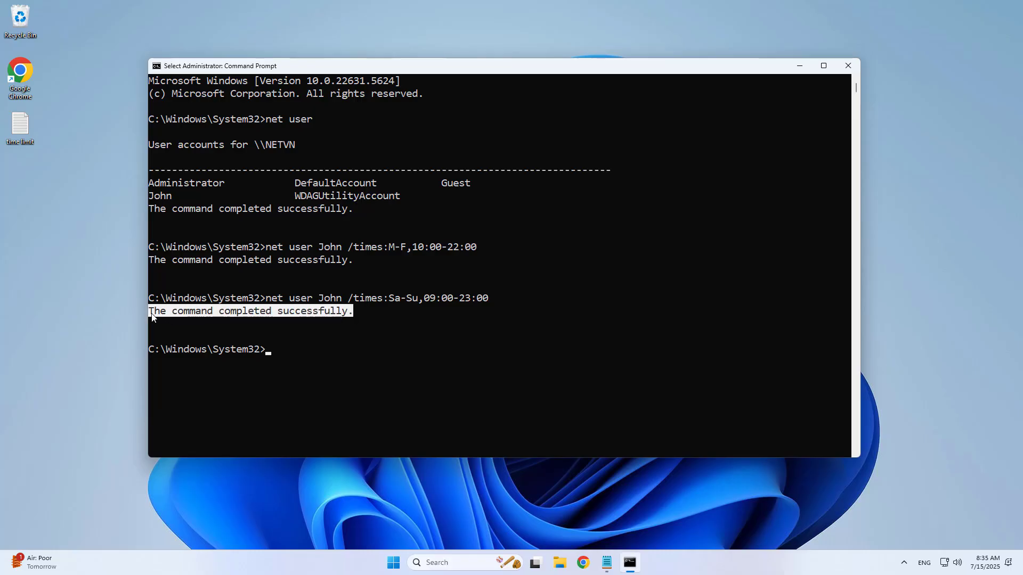
Restart the PC from the Start menu, then attempt to sign in as John
{"action": "left_click", "coordinate": [847, 66]}
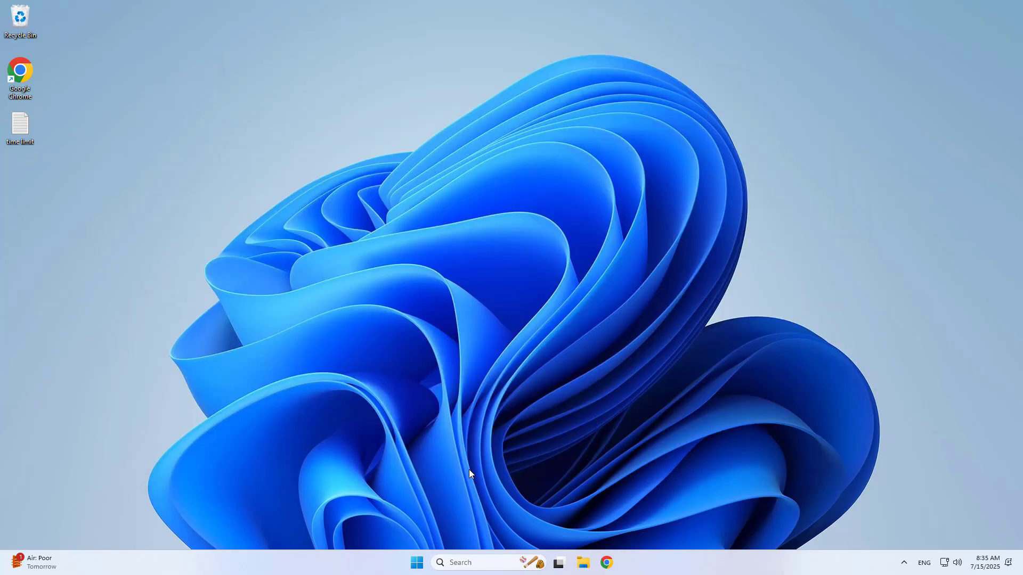
{"action": "left_click", "coordinate": [416, 562]}
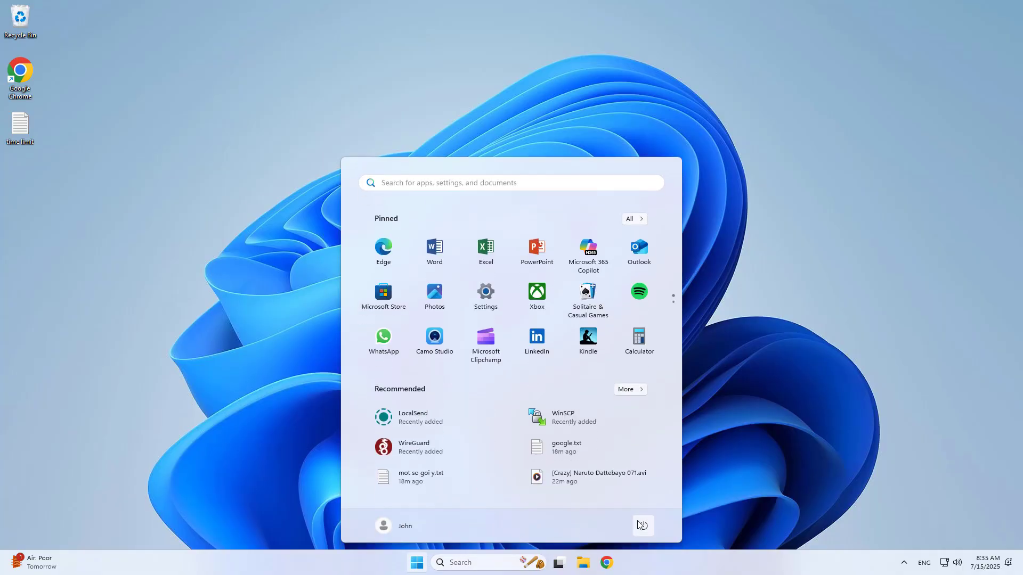
{"action": "left_click", "coordinate": [642, 525]}
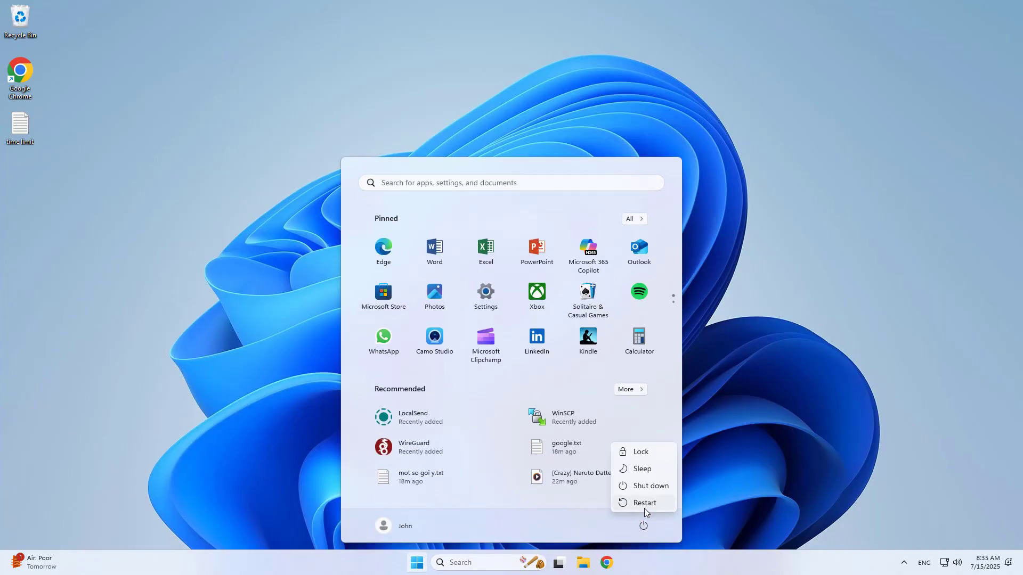
{"action": "mouse_move", "coordinate": [647, 507]}
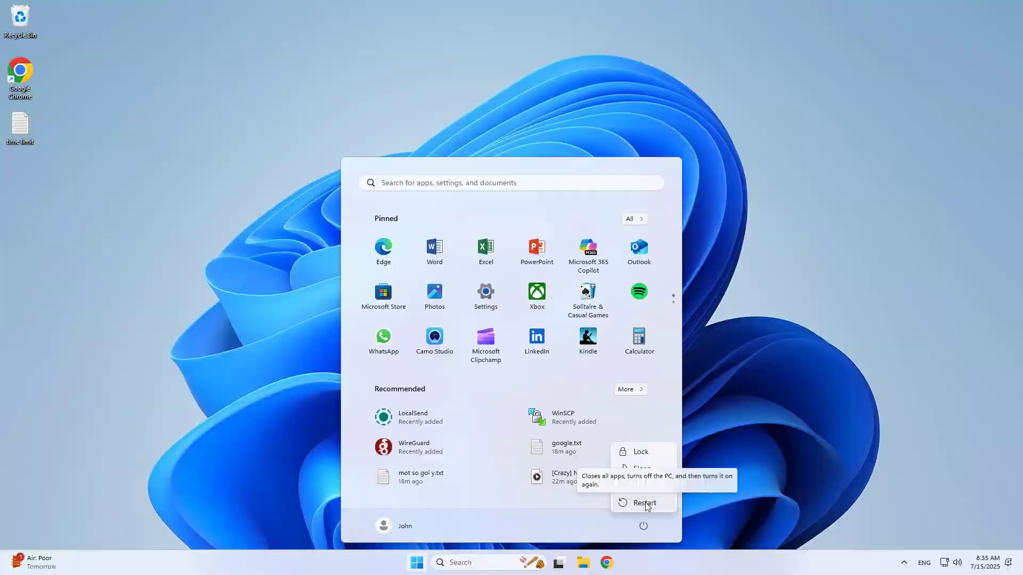
{"action": "left_click", "coordinate": [644, 503]}
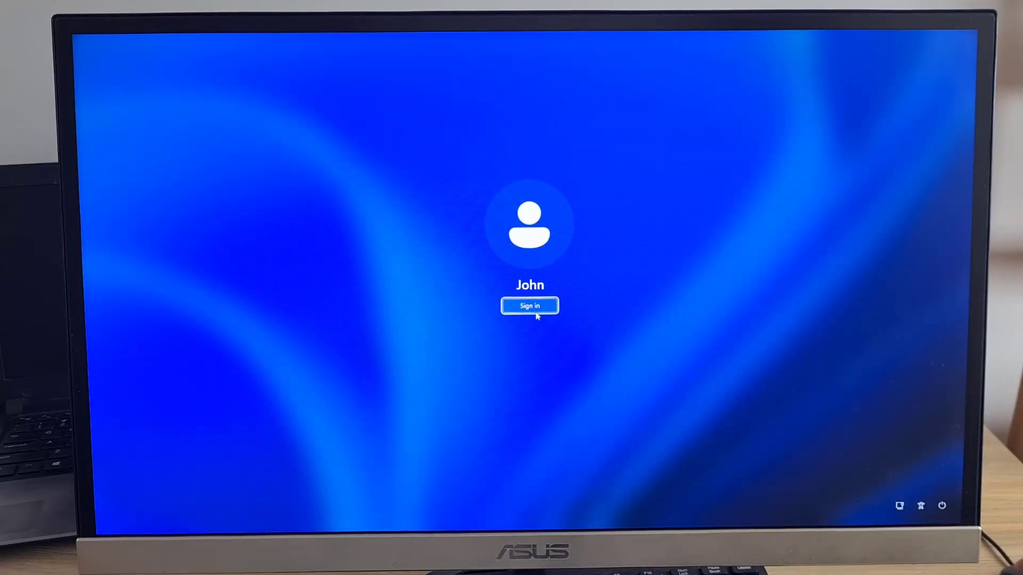
{"action": "left_click", "coordinate": [530, 306]}
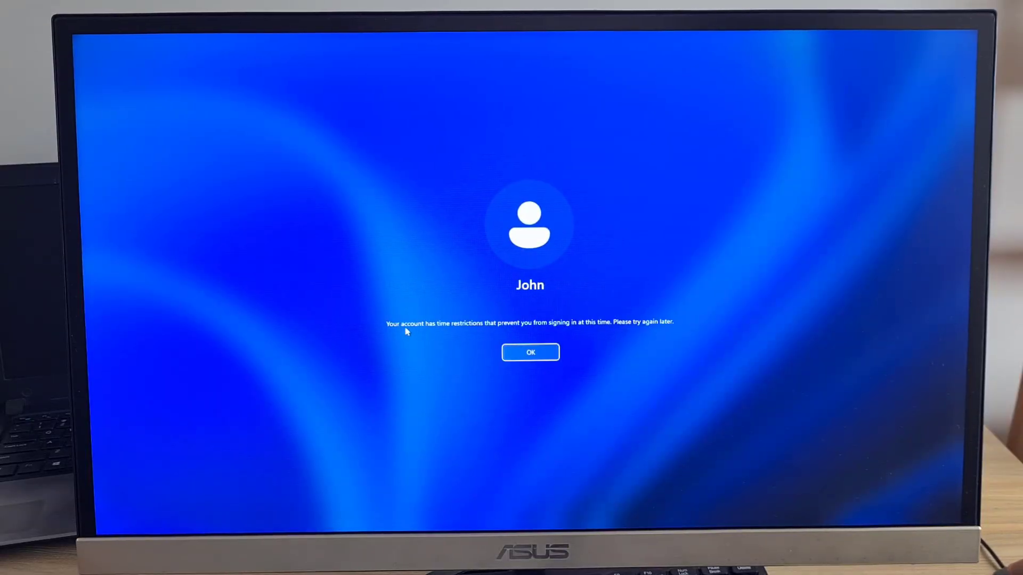